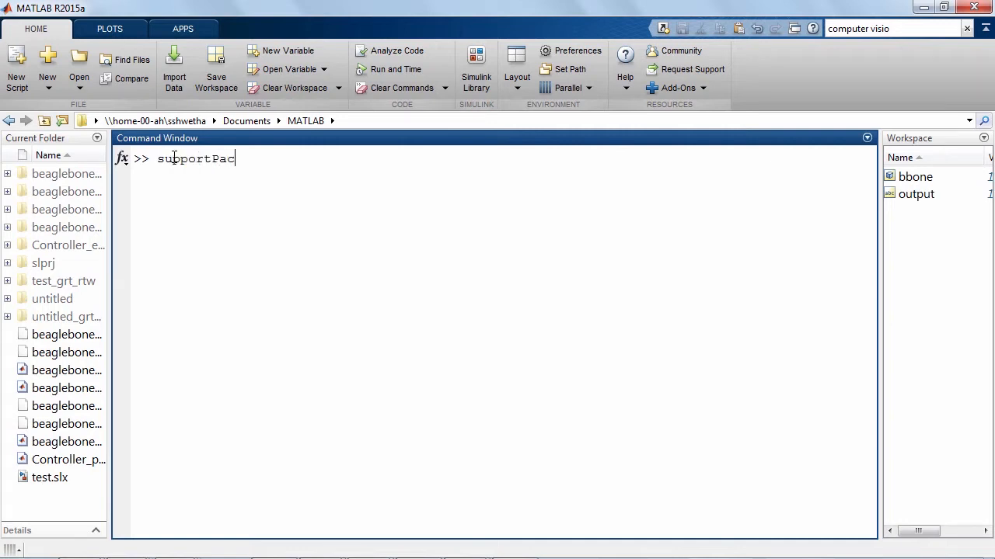
Install BeagleBone Black support packages from the internet, accepting the ARM Cortex-A package
type("kageInsta")
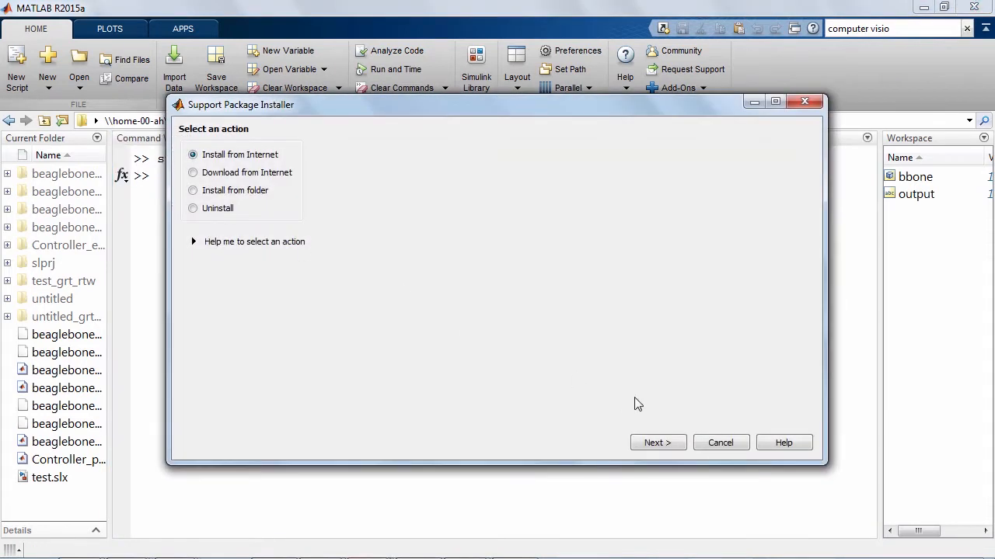
left_click(657, 443)
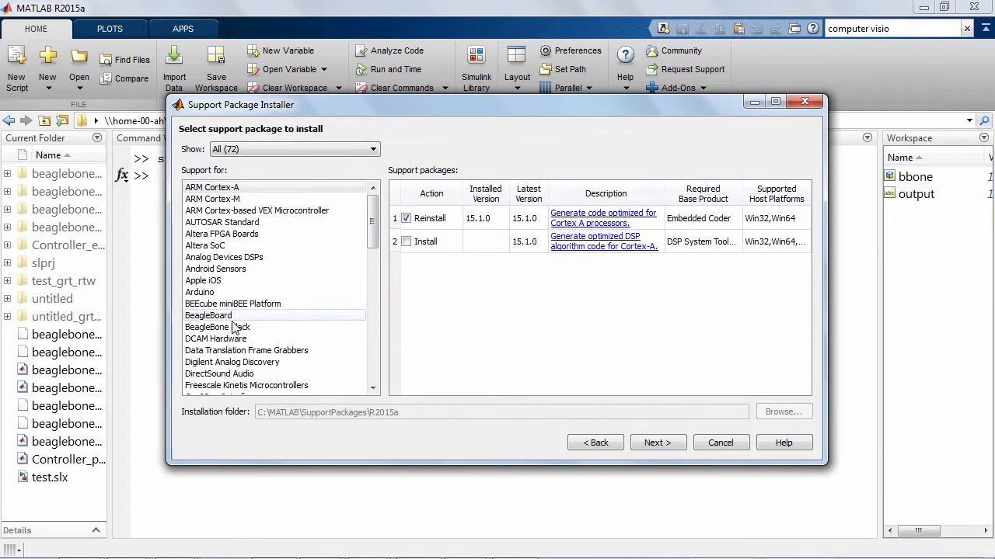
left_click(218, 327)
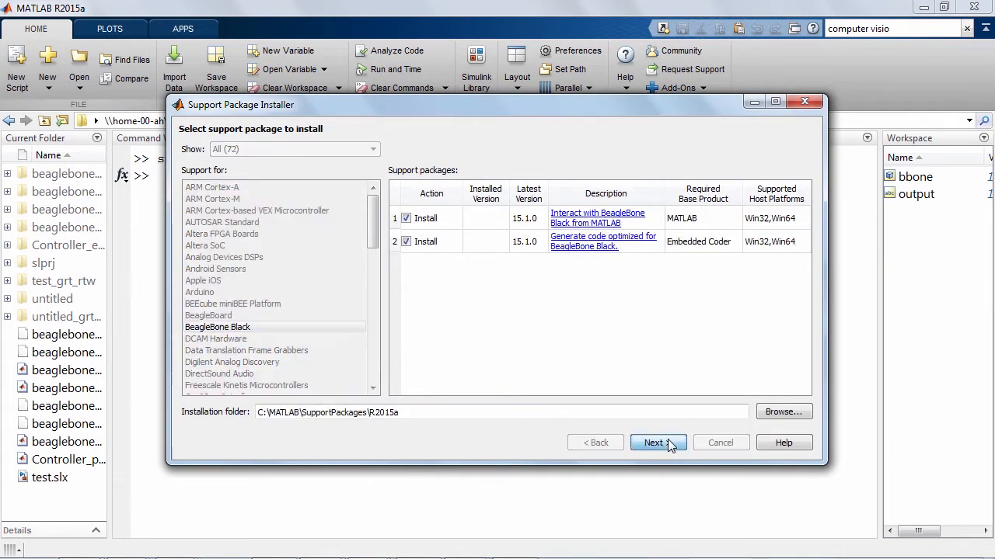
left_click(654, 442)
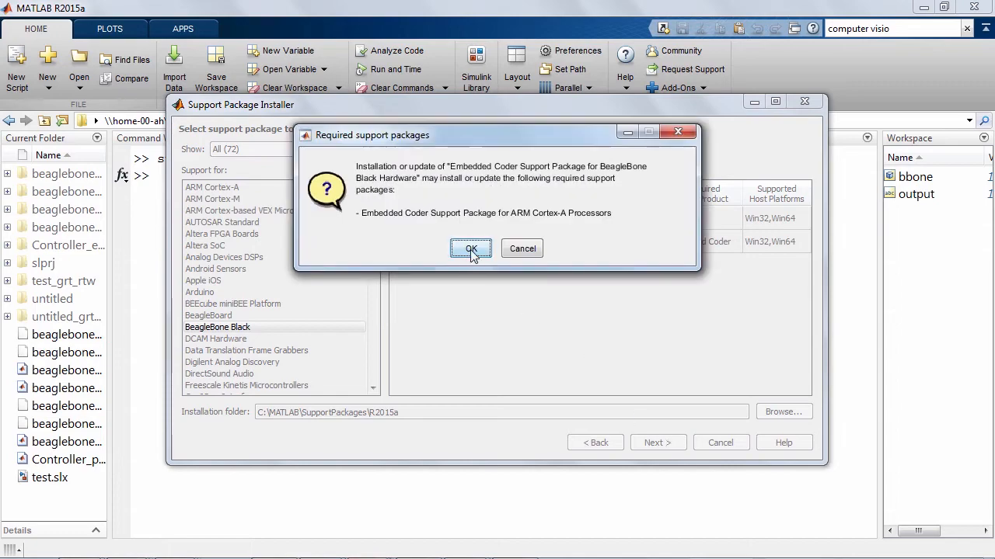
left_click(471, 249)
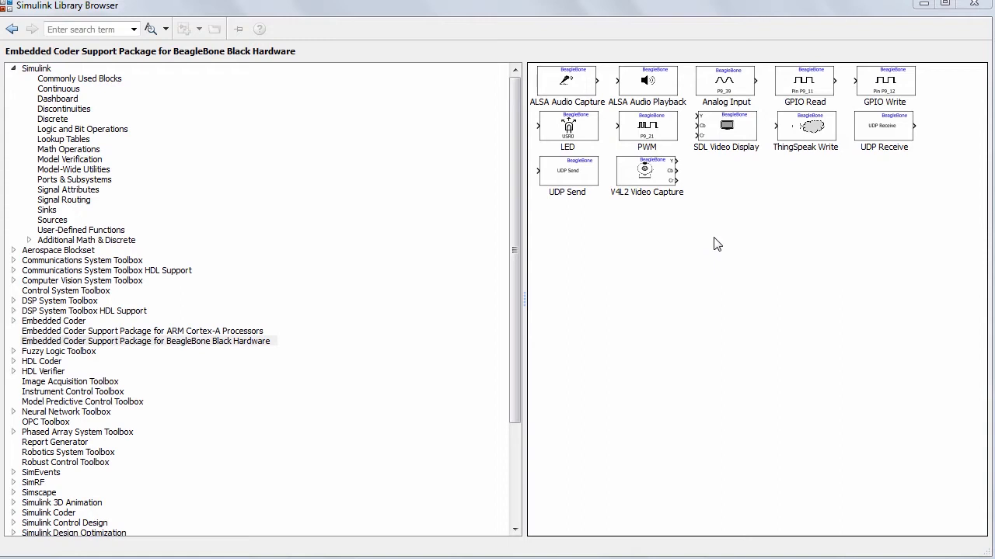
mouse_move(713, 245)
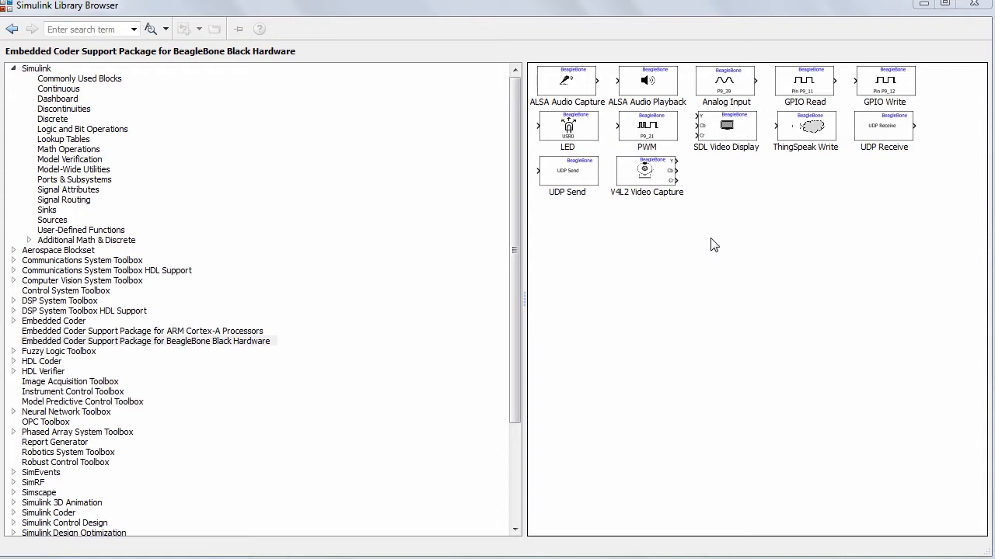
mouse_move(660, 186)
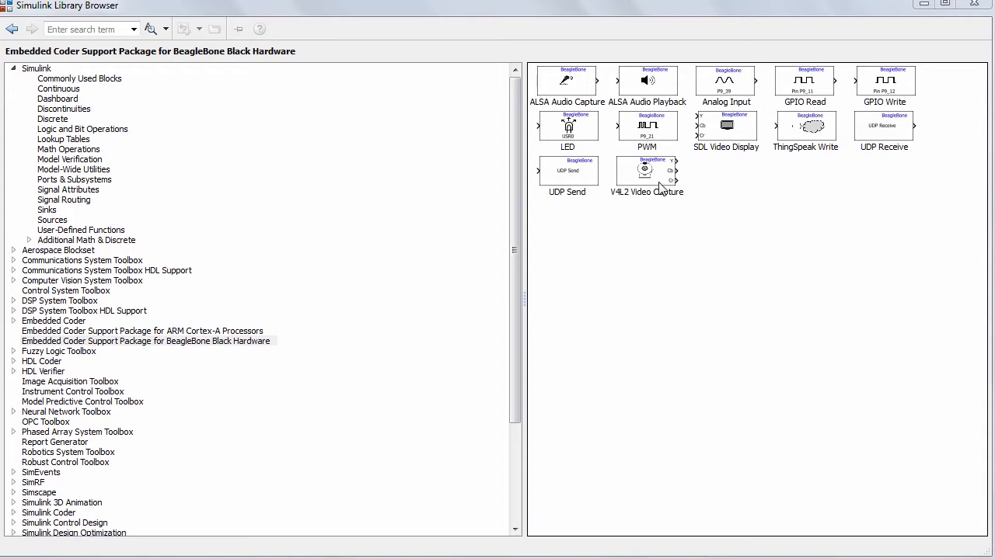
mouse_move(727, 152)
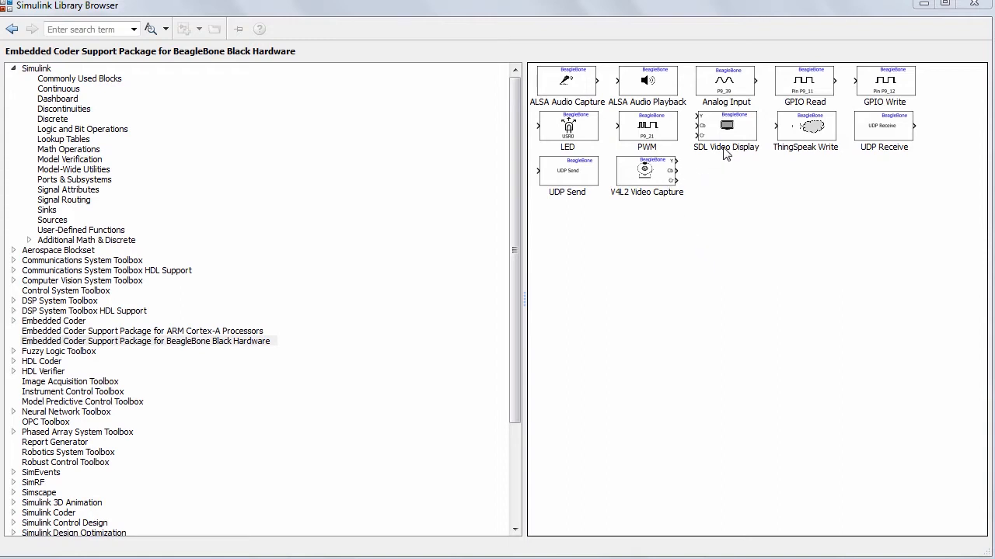
mouse_move(720, 180)
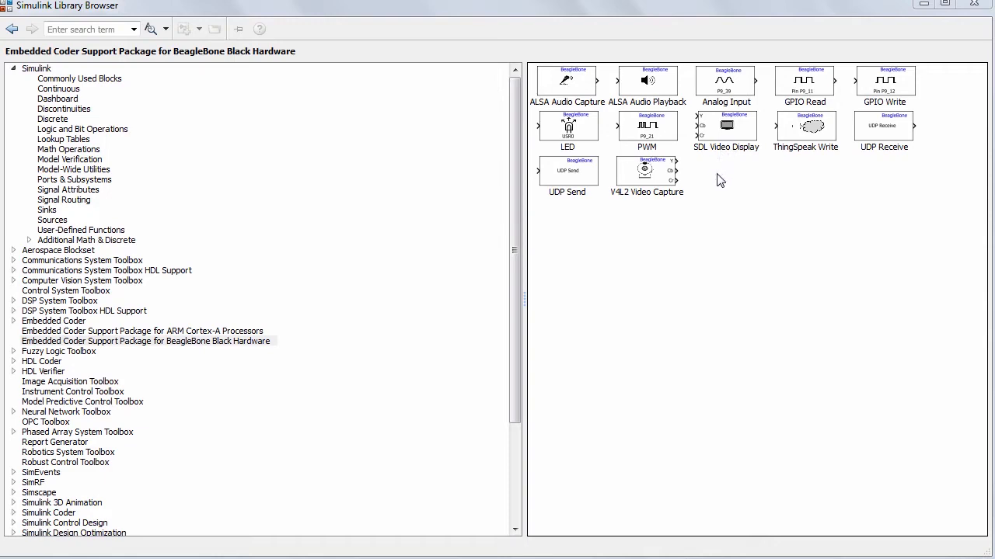
mouse_move(606, 229)
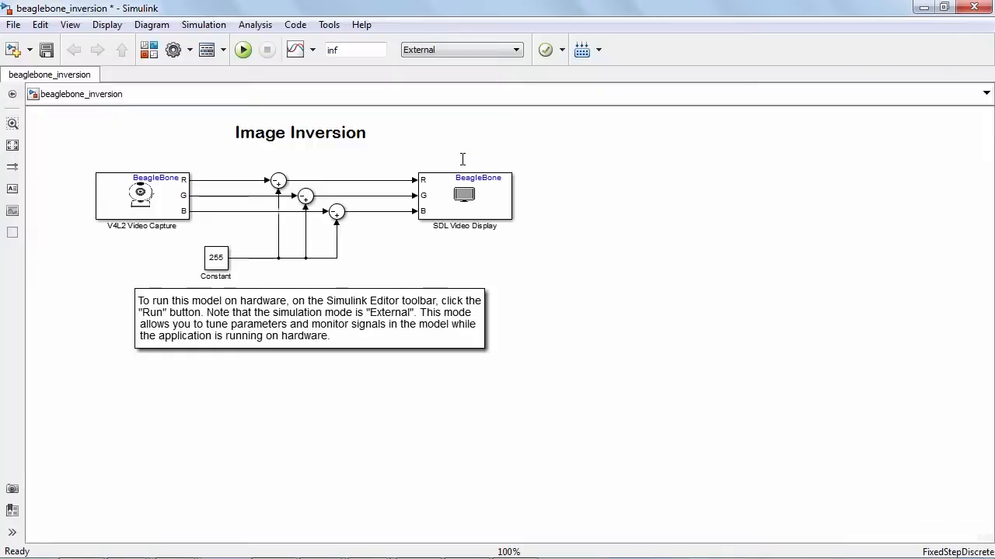
mouse_move(513, 172)
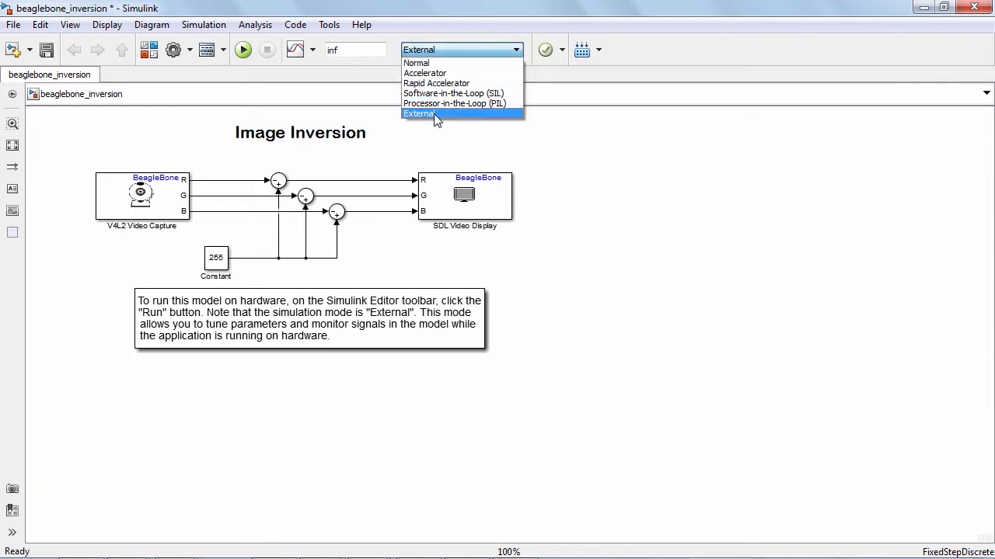
left_click(420, 113)
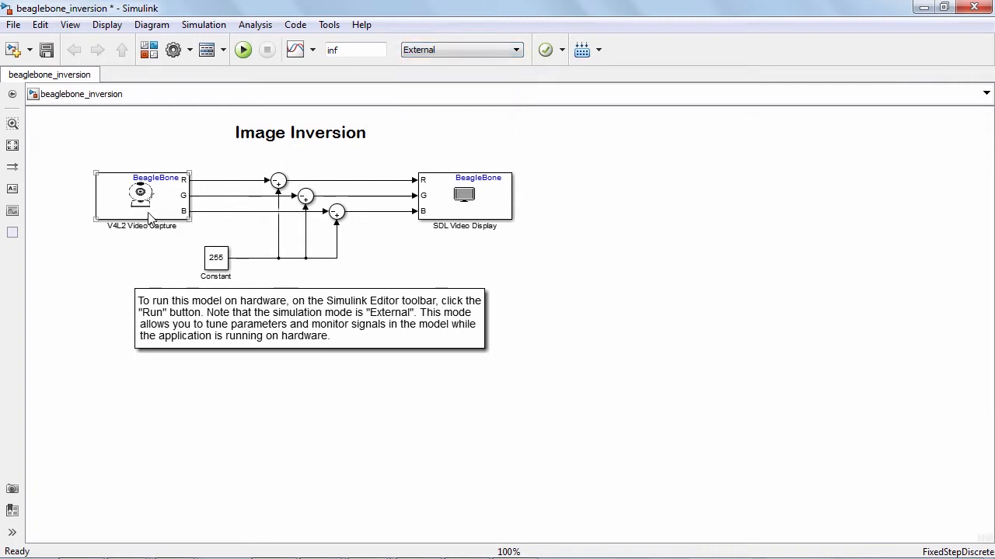
double_click(142, 194)
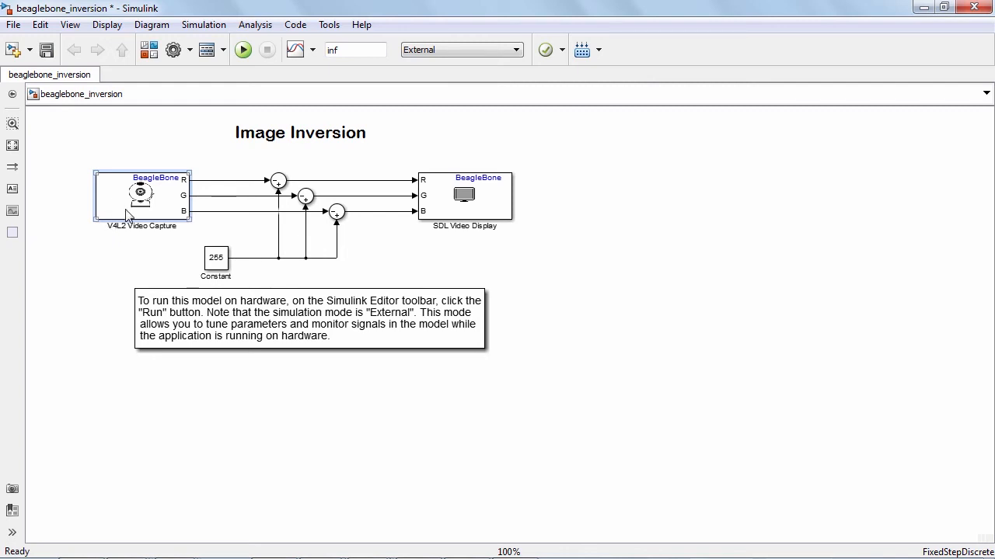
mouse_move(166, 221)
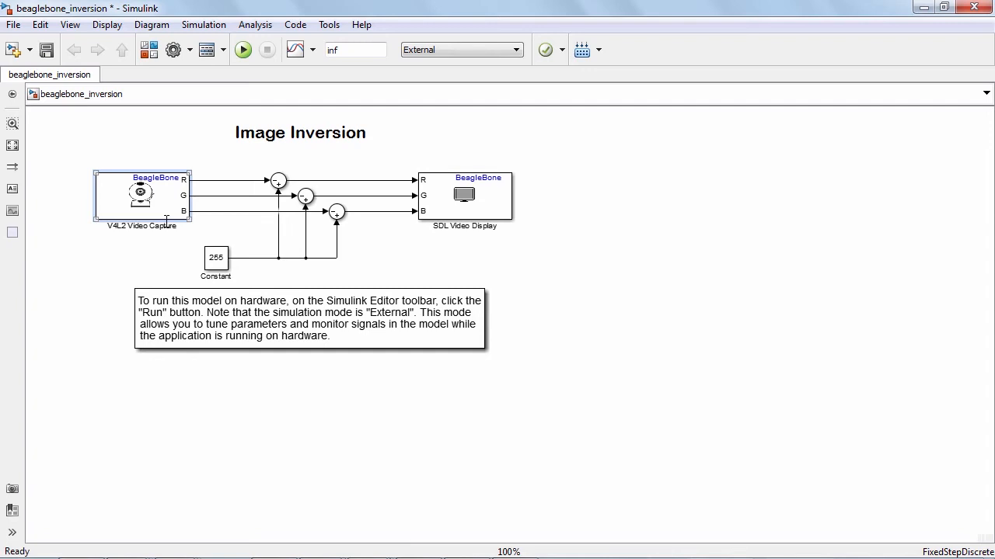
left_click(216, 259)
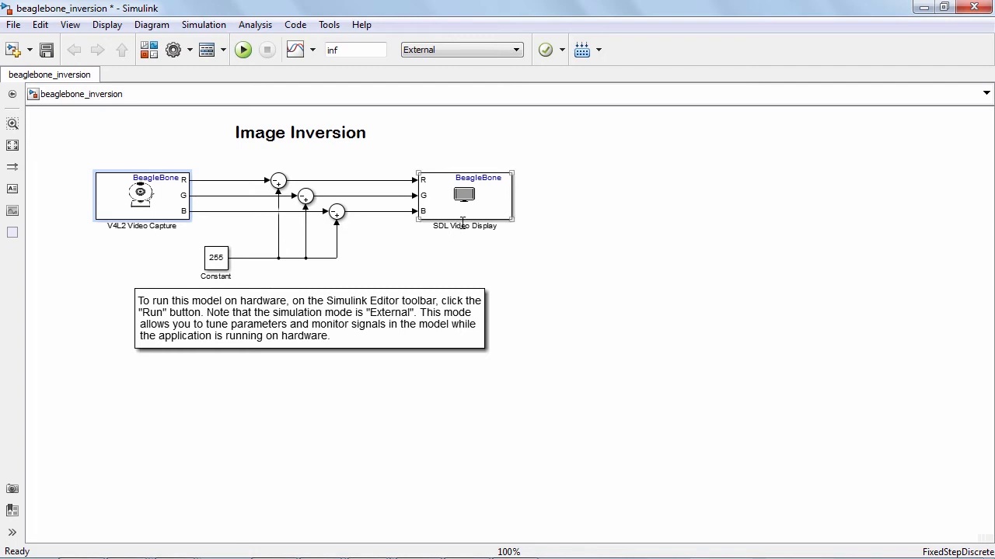
mouse_move(466, 220)
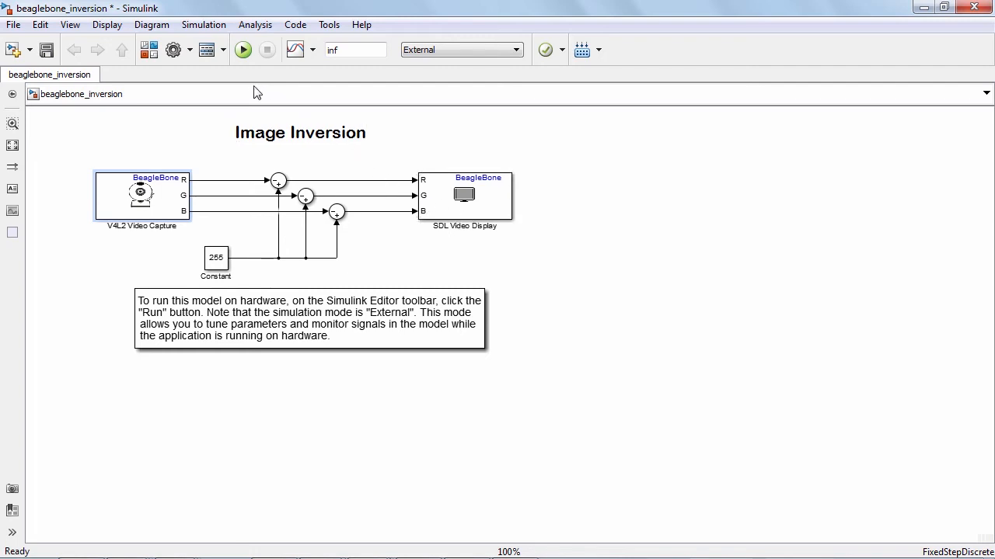
mouse_move(244, 51)
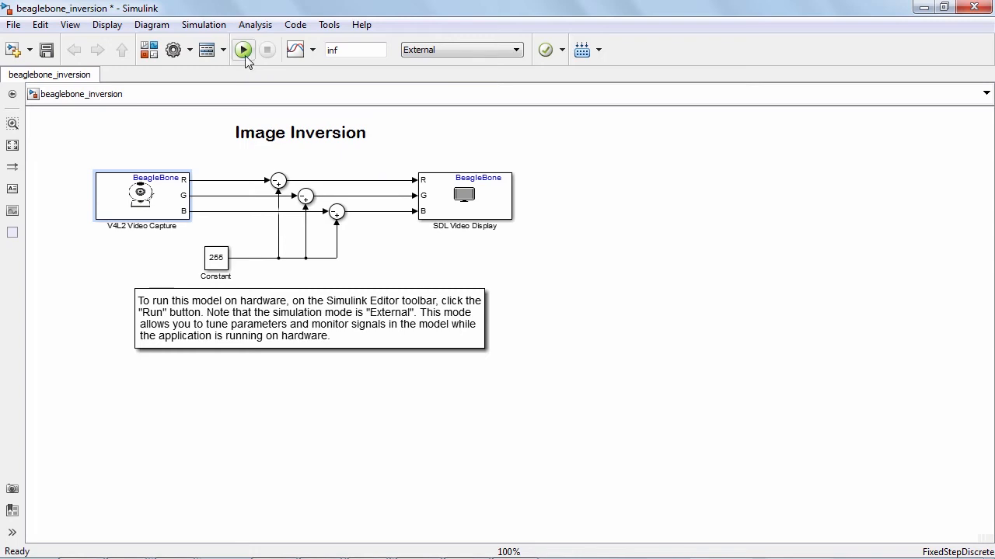
Run the image-inversion model on the BeagleBone Black to show live SDL video
left_click(244, 50)
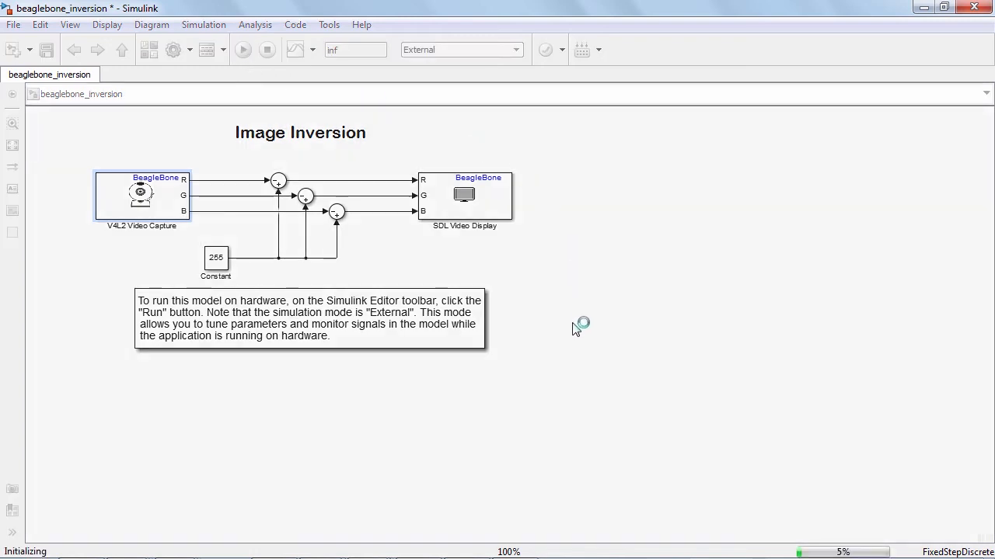
left_click(247, 50)
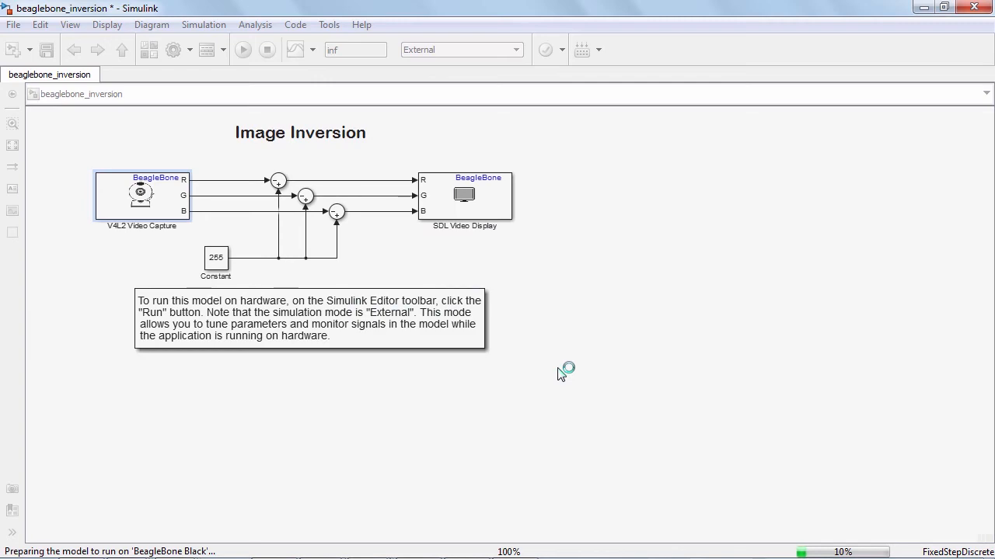
left_click(244, 50)
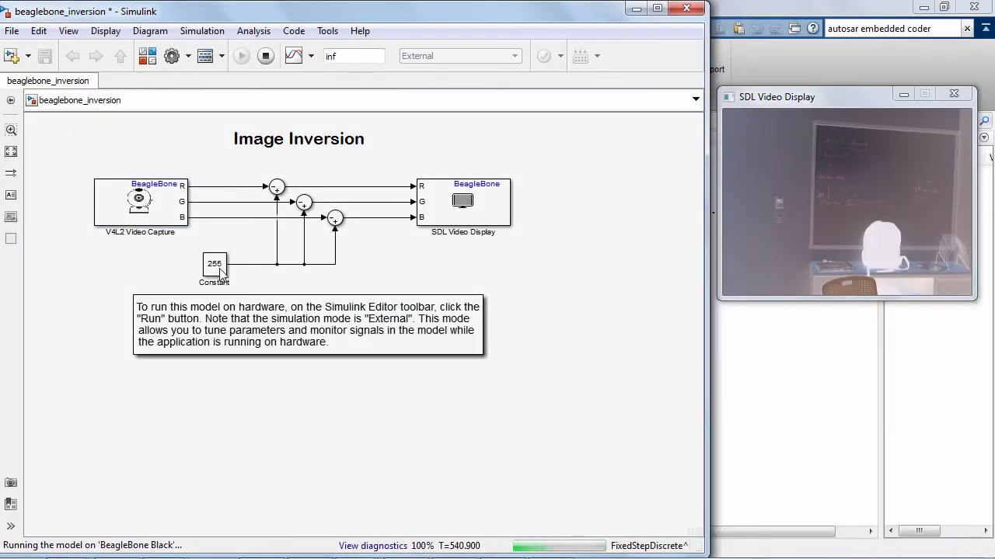
Change the Constant block value from 255 to 120 during the live run
double_click(214, 263)
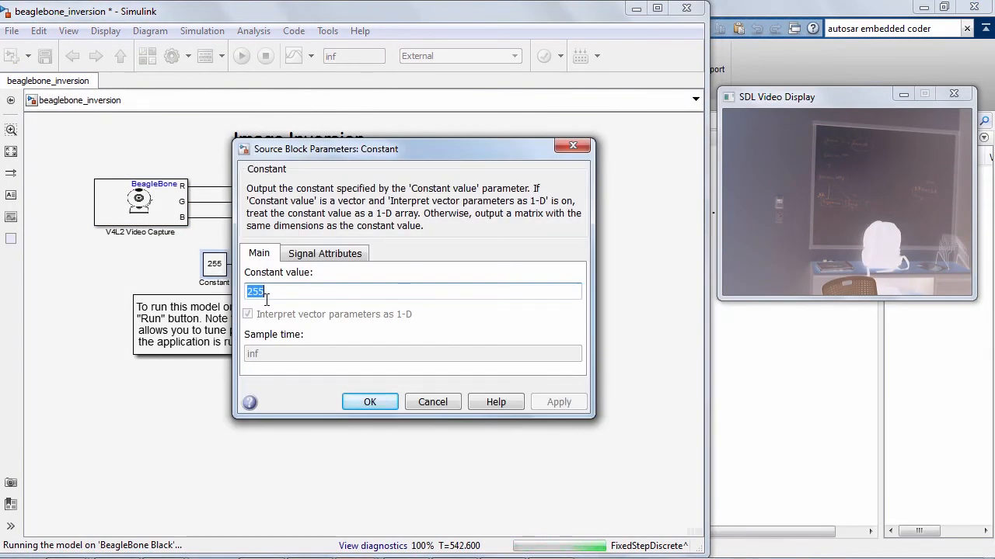
mouse_move(275, 292)
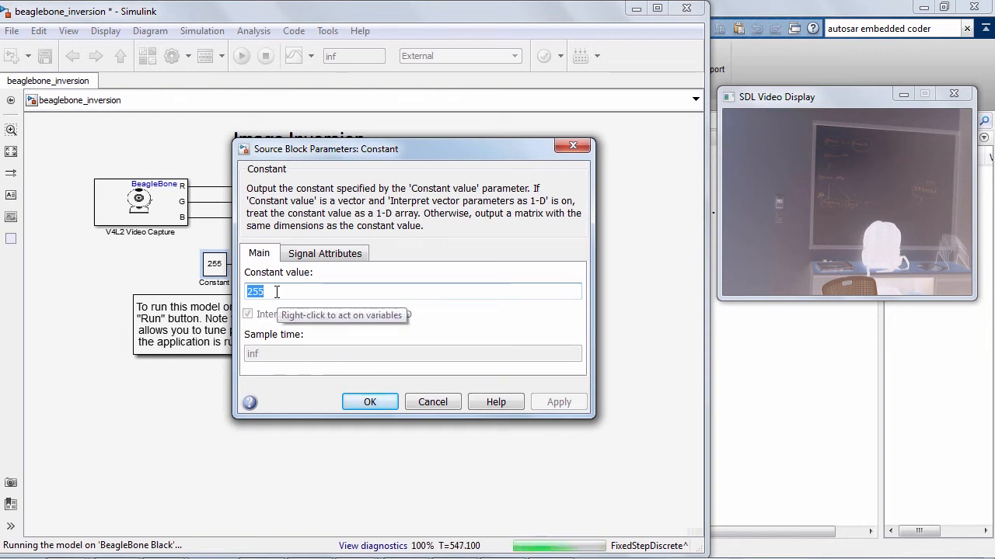
type("120")
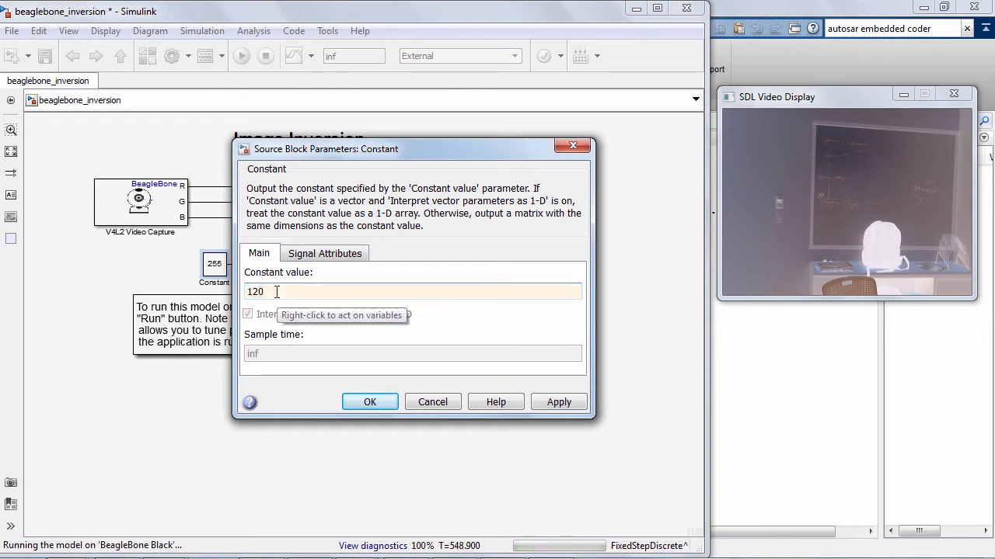
left_click(370, 402)
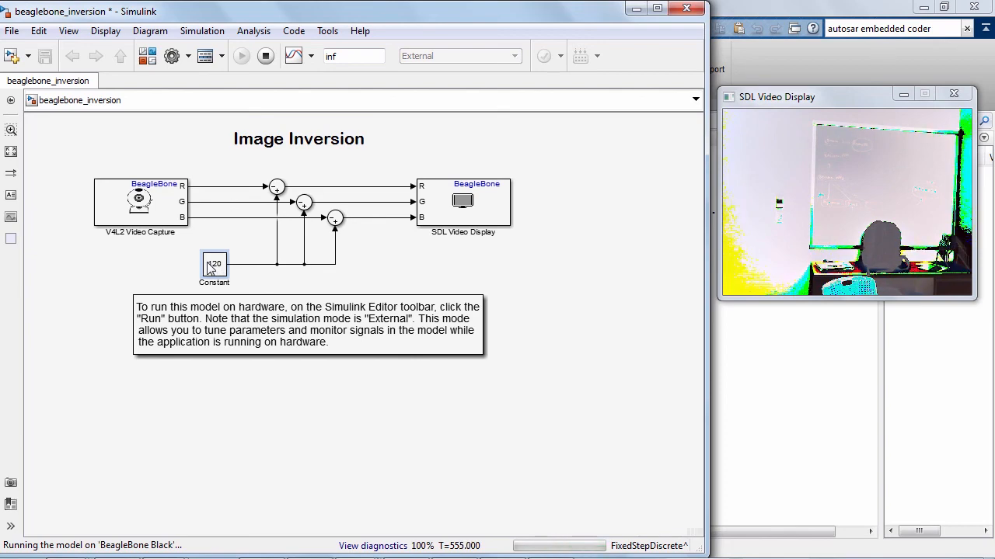
Set the Constant block value to 170, then stop the model on the hardware
double_click(214, 264)
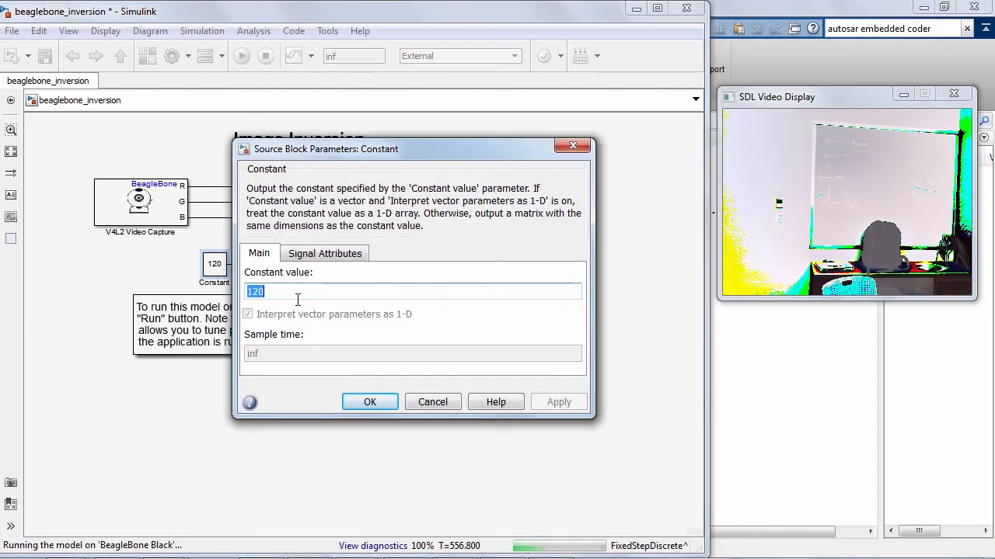
type("1")
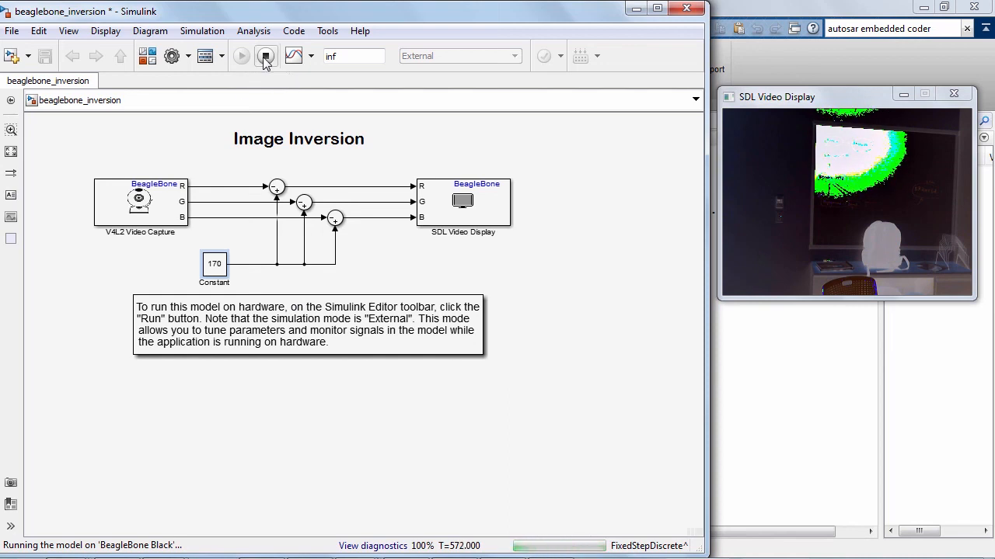
left_click(264, 56)
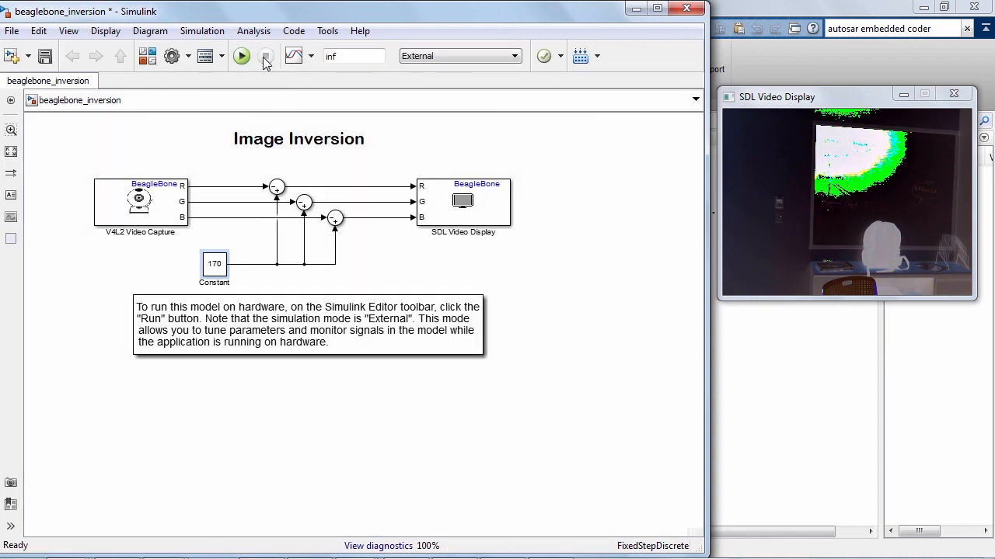